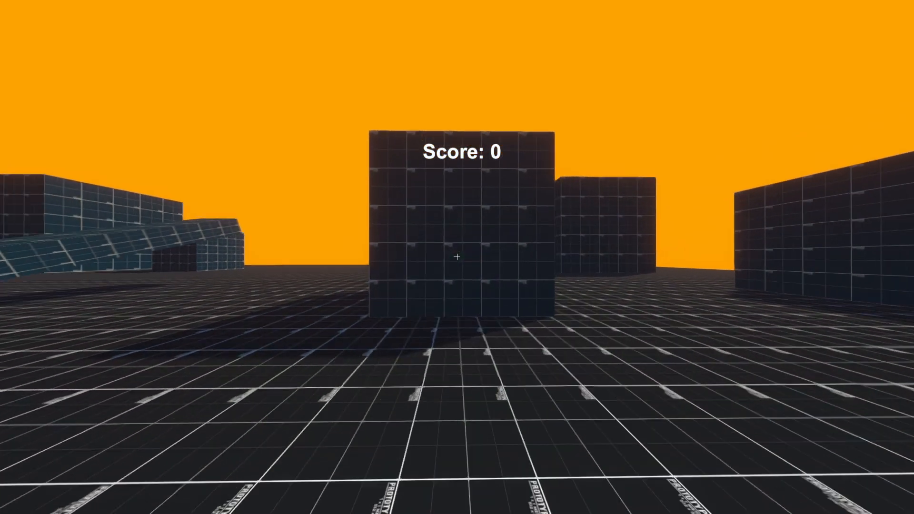
# - Play the shooter scene, walk among the red capsule enemies, then switch to the gallery of other projects
pyautogui.click(457, 257)
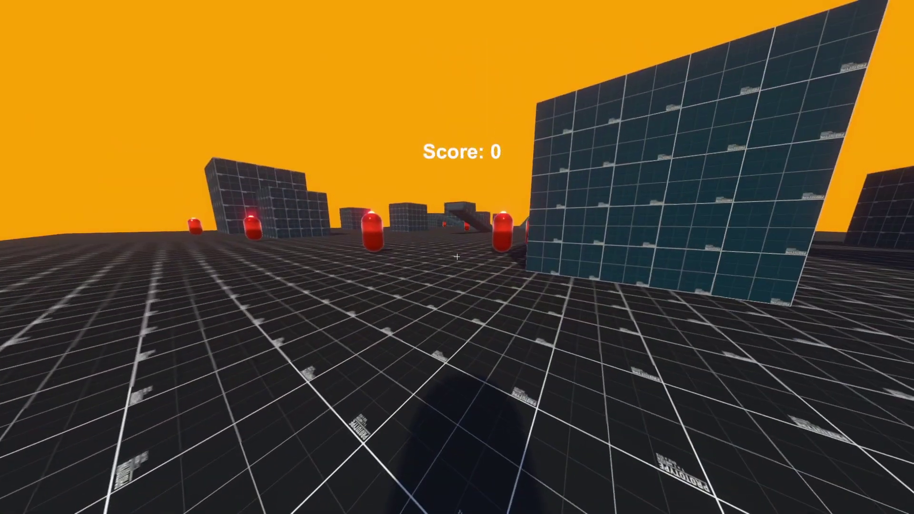
pyautogui.press('w')
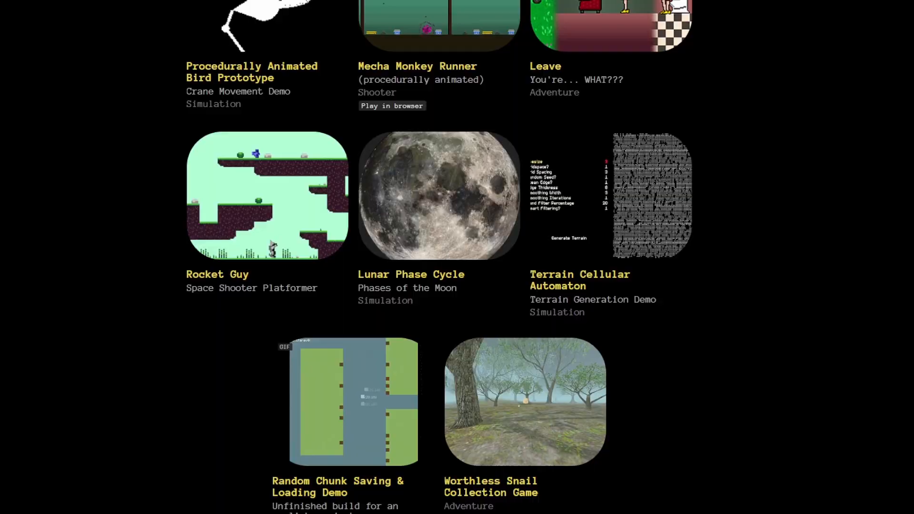
pyautogui.click(524, 402)
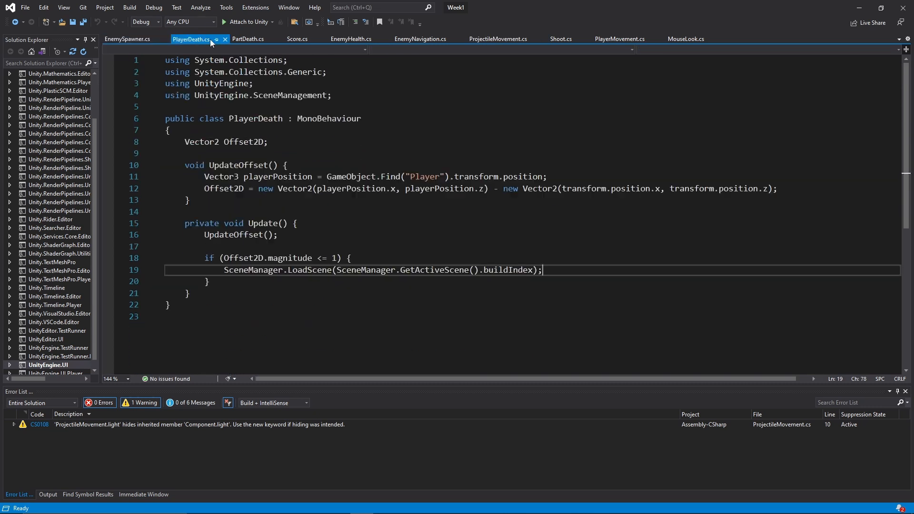
# - Show EnemyHealth.cs, where an enemy at zero hit points raises the score and is destroyed
pyautogui.click(352, 39)
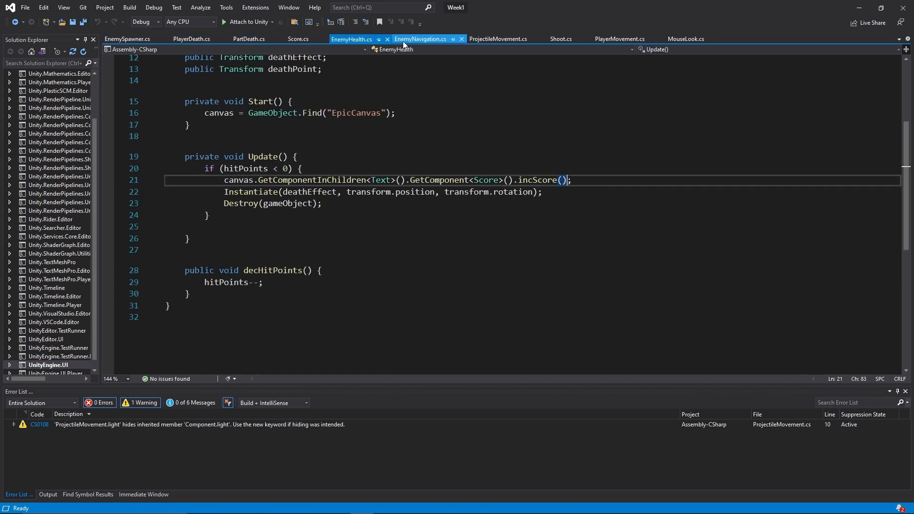